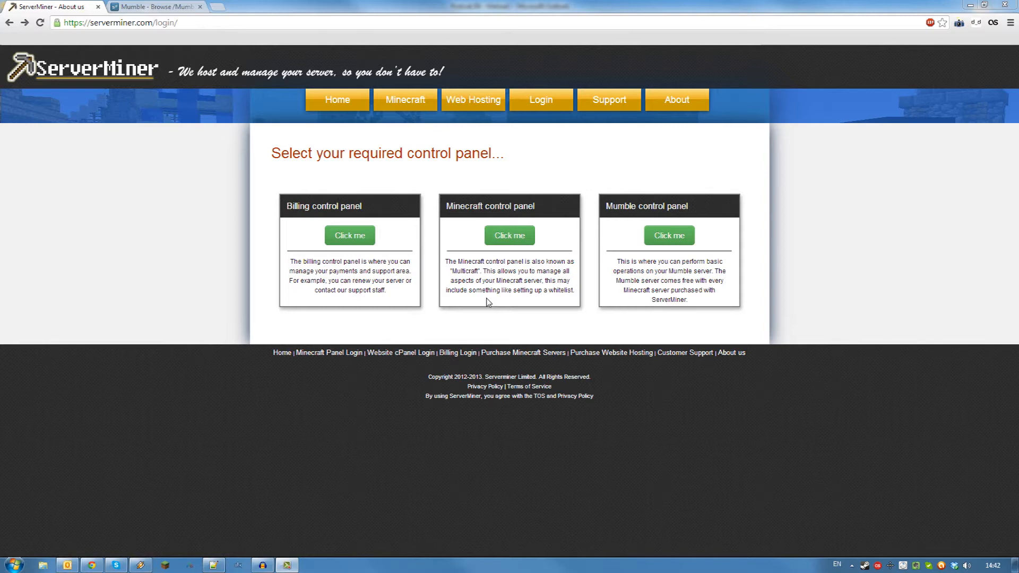
mouse_move(211, 213)
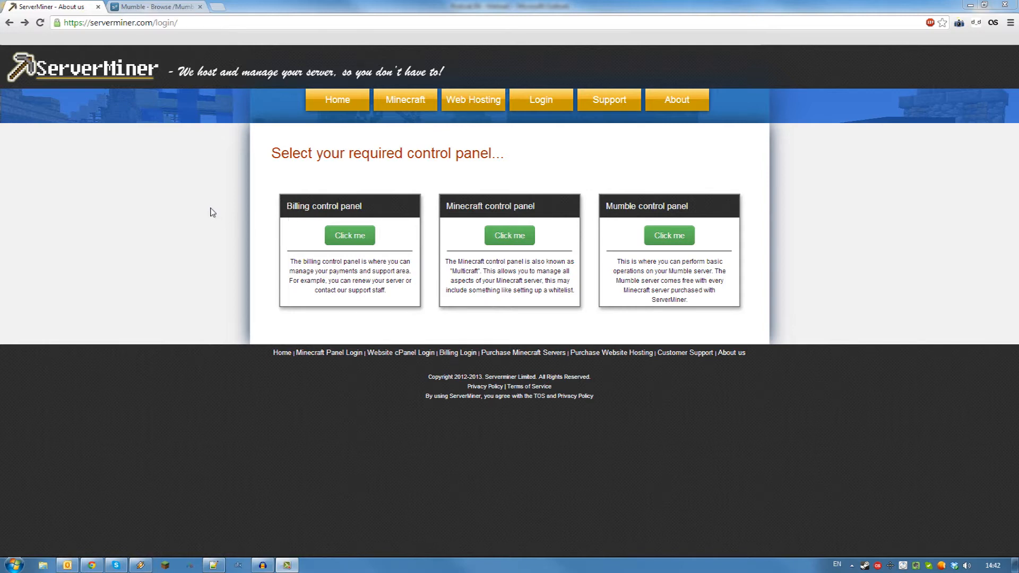
mouse_move(350, 235)
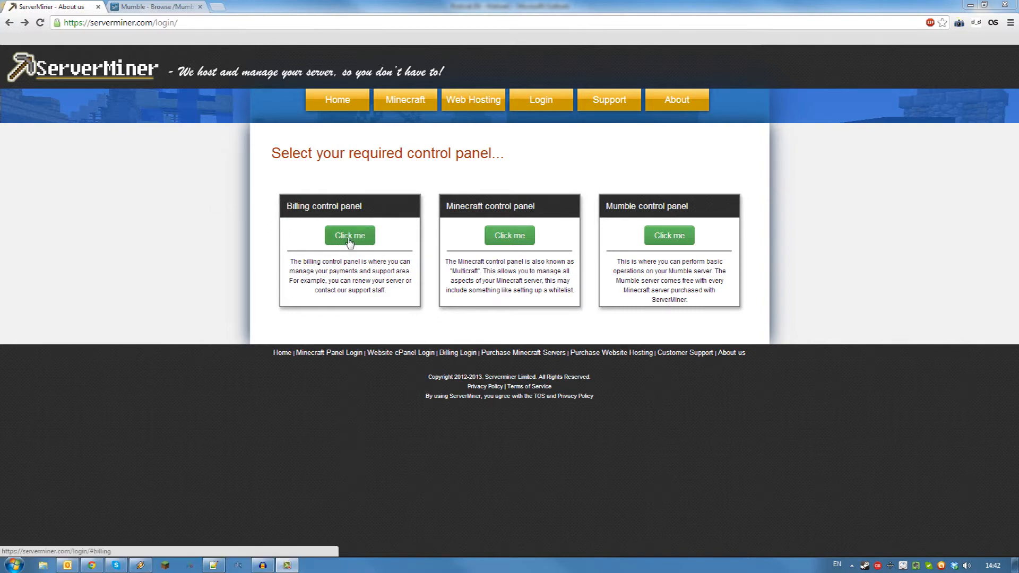
Step: Go to Billing control panel > Services > My Services and view details of the active Coal server
click(349, 235)
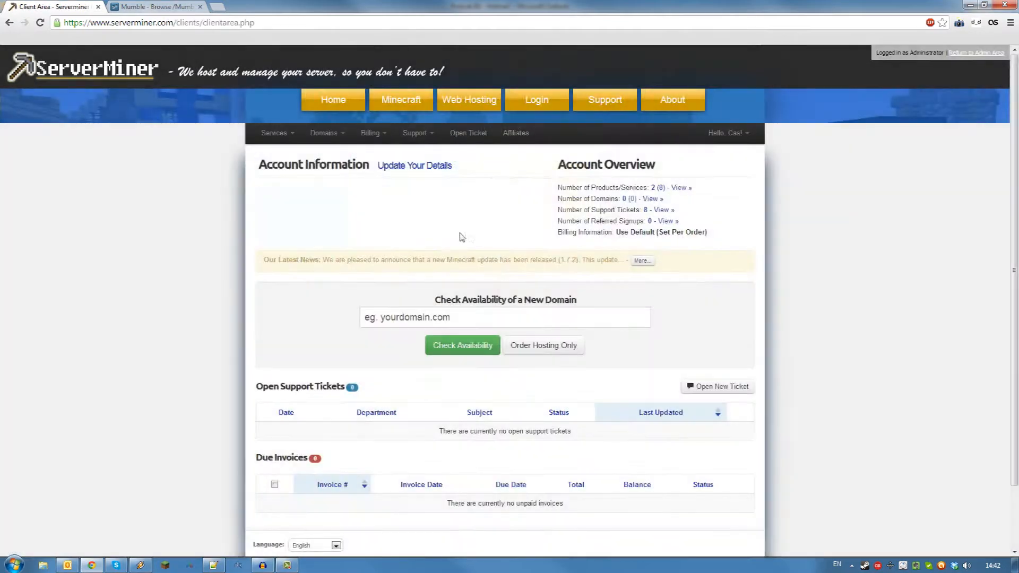
click(274, 132)
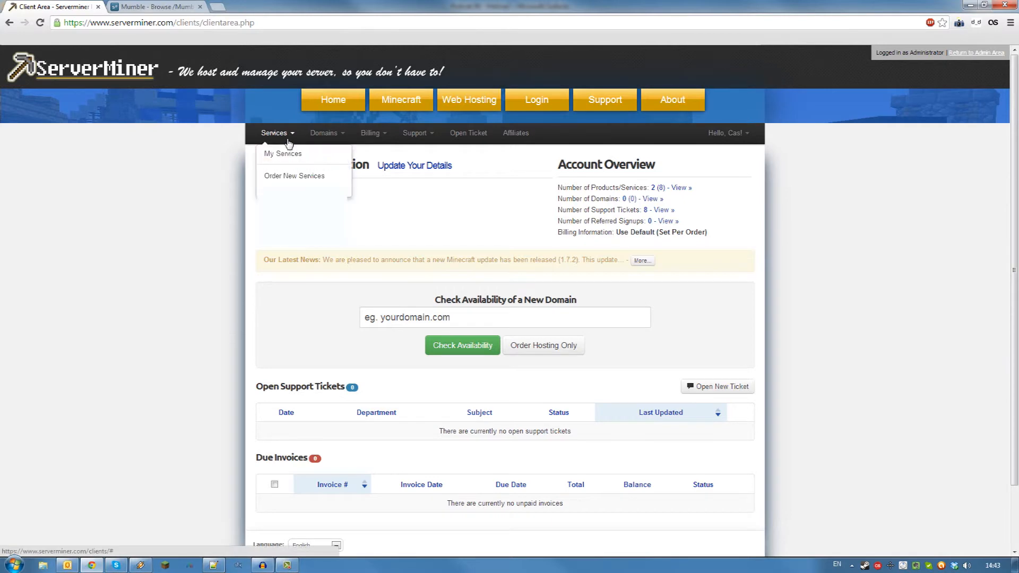
click(282, 153)
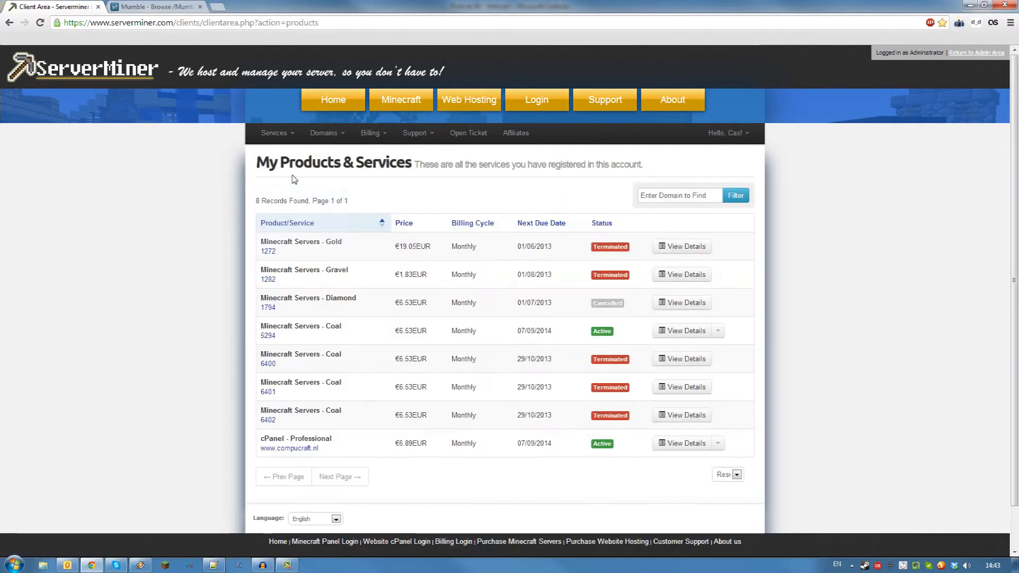
click(680, 330)
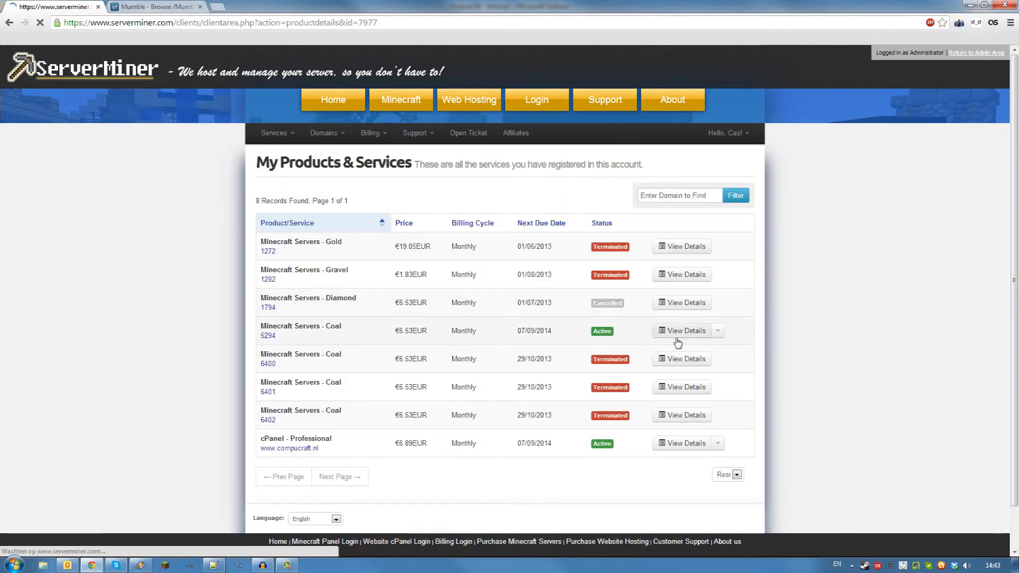
Step: Enter 'testserver' as the custom server name and save changes
click(681, 332)
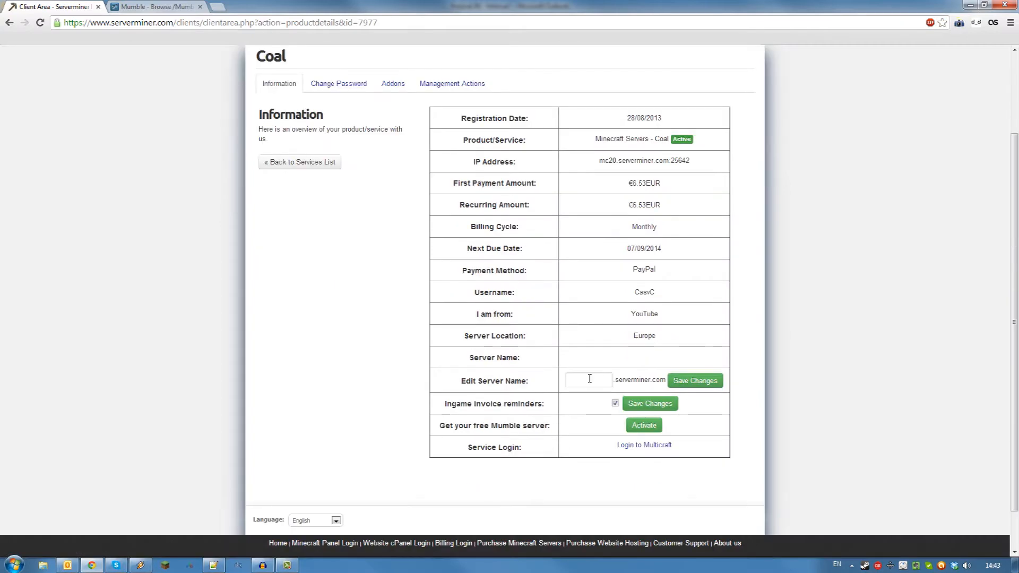
click(588, 380)
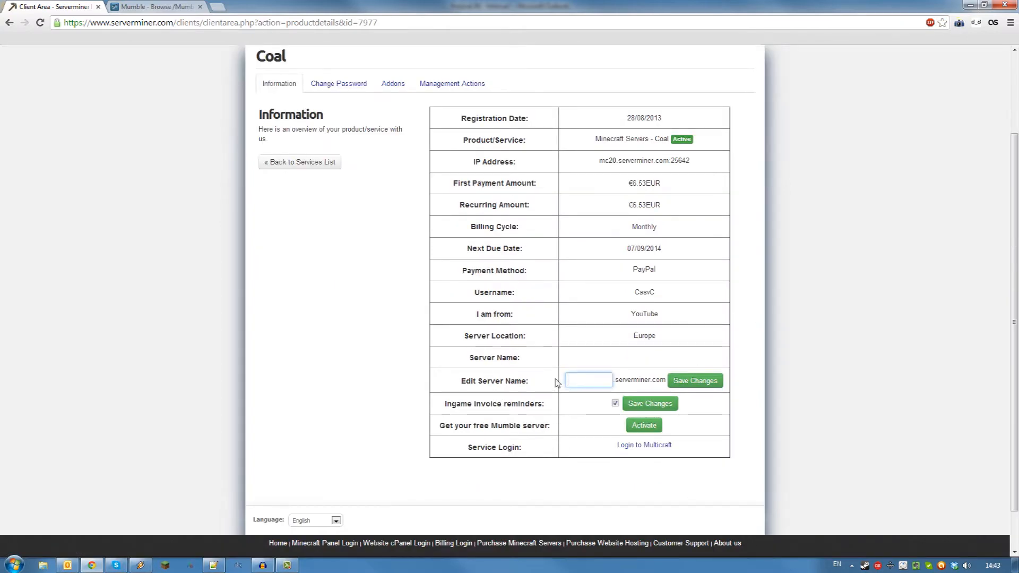
click(588, 380)
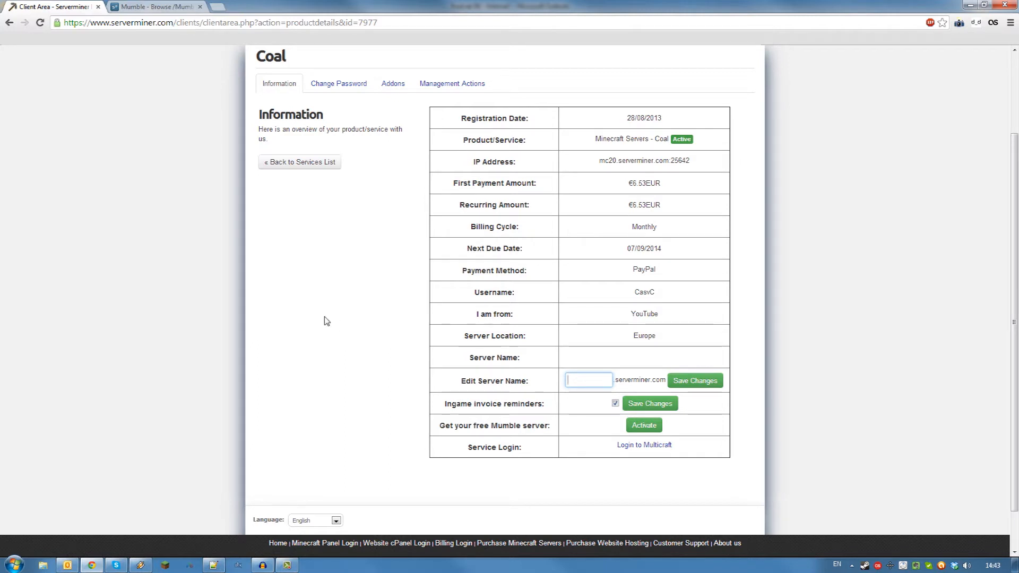
text(testserver)
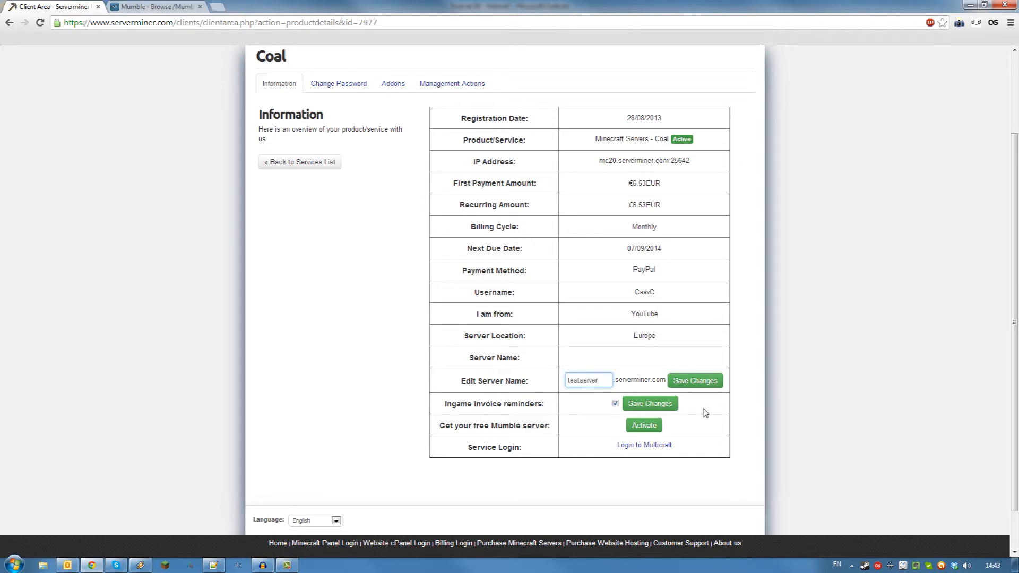
click(694, 380)
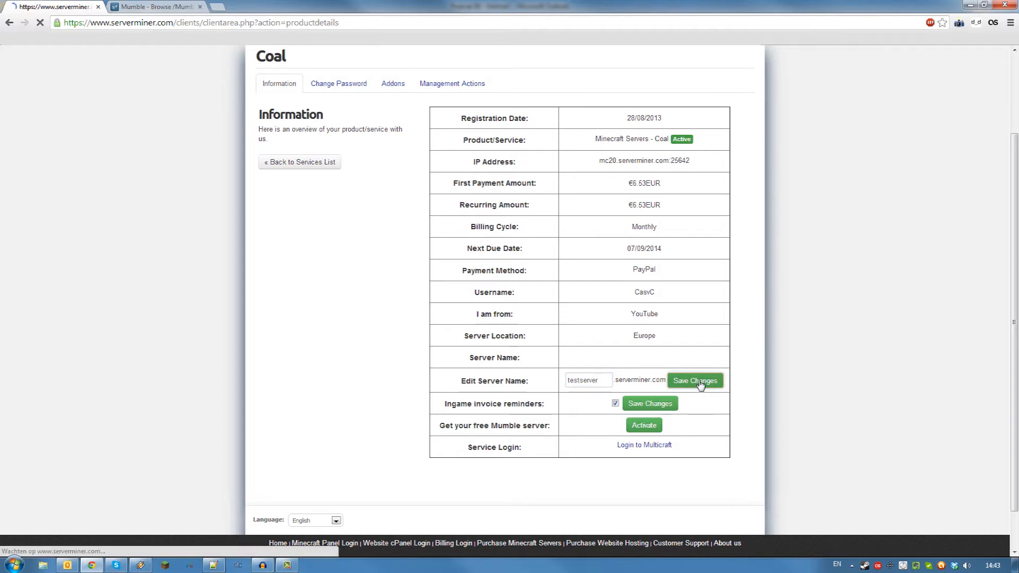
click(694, 380)
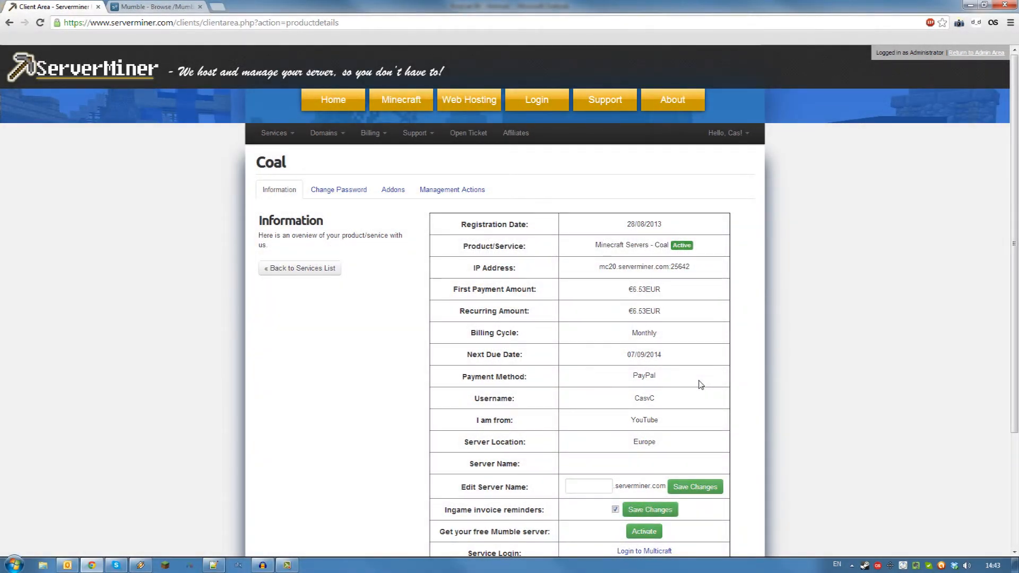
mouse_move(682, 312)
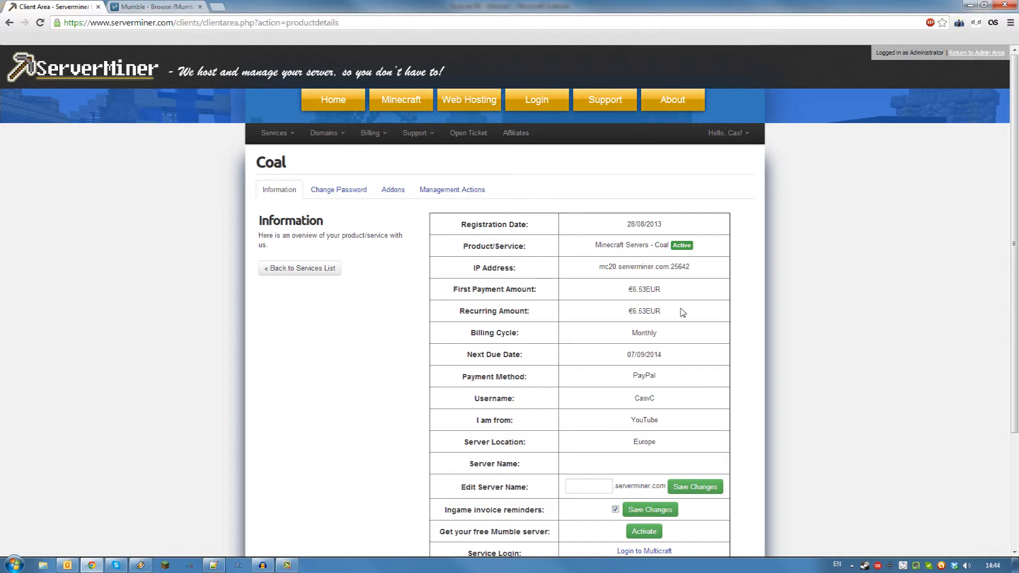
Step: Activate the free Mumble server and open the 'How to activate your Mumble server' article
scroll(down, 3)
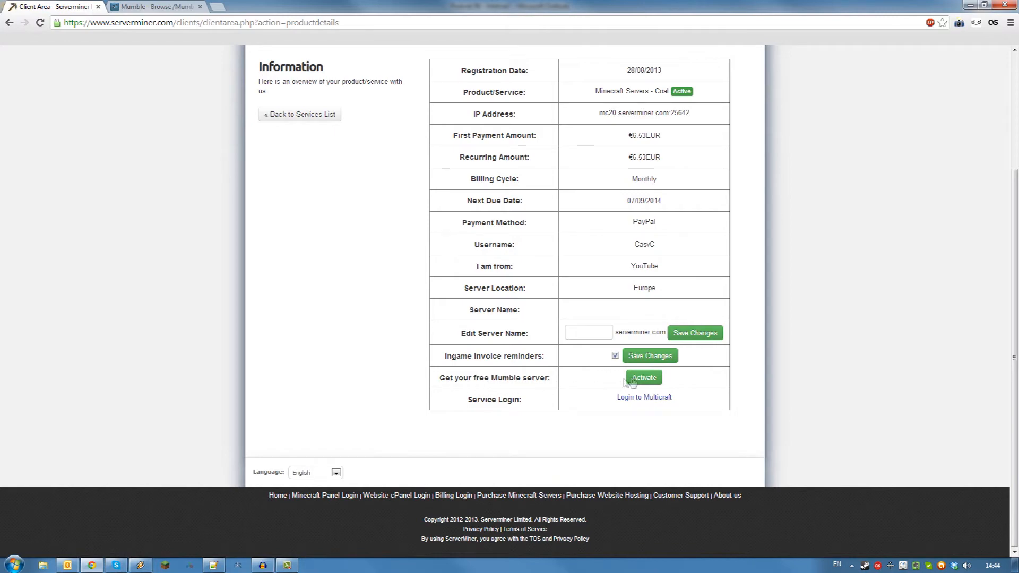
click(643, 378)
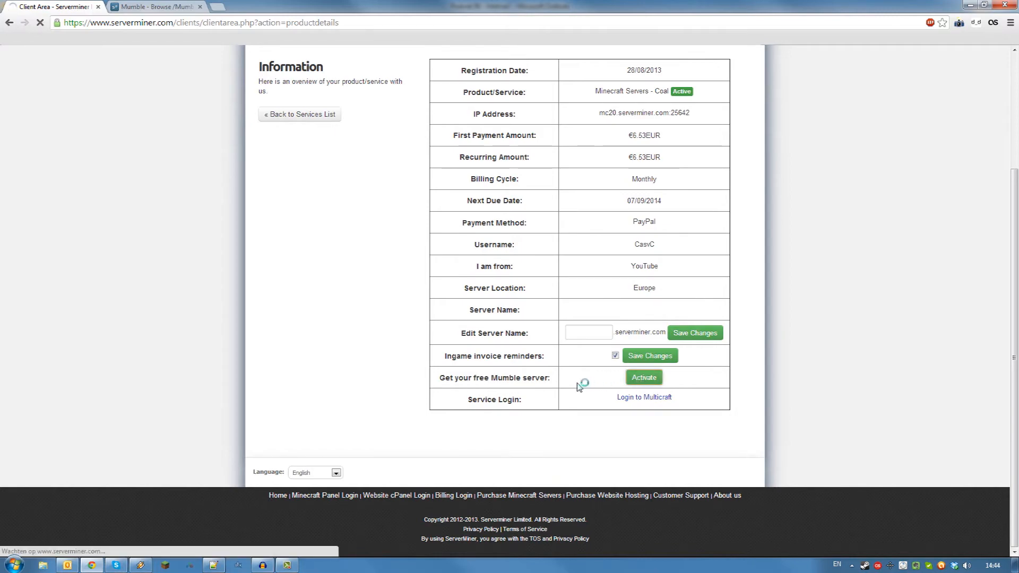
click(644, 377)
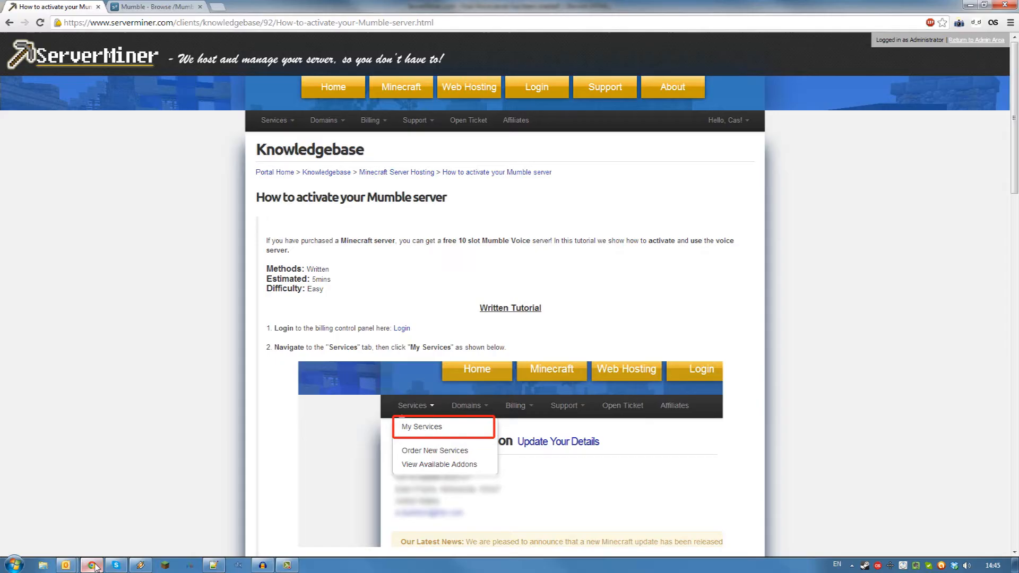
Step: Download mumble-1.2.4.msi from the 1.2.4 folder on SourceForge and run it
click(156, 8)
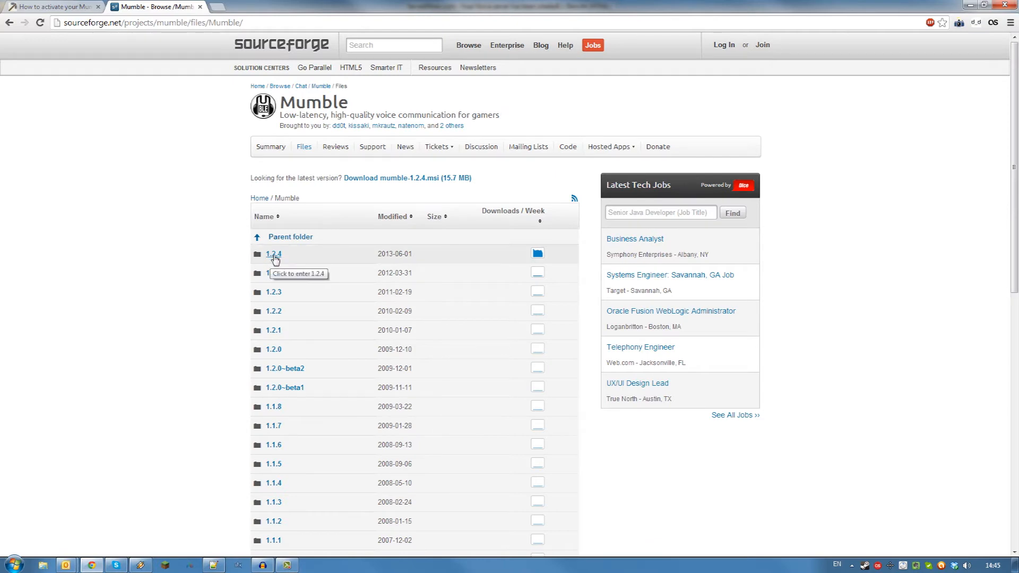
click(273, 254)
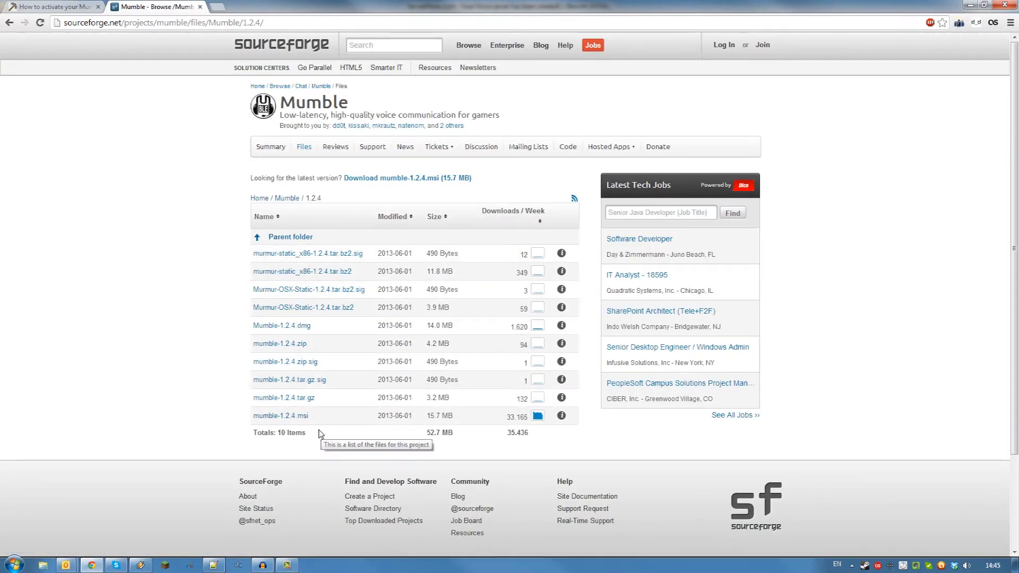
click(280, 416)
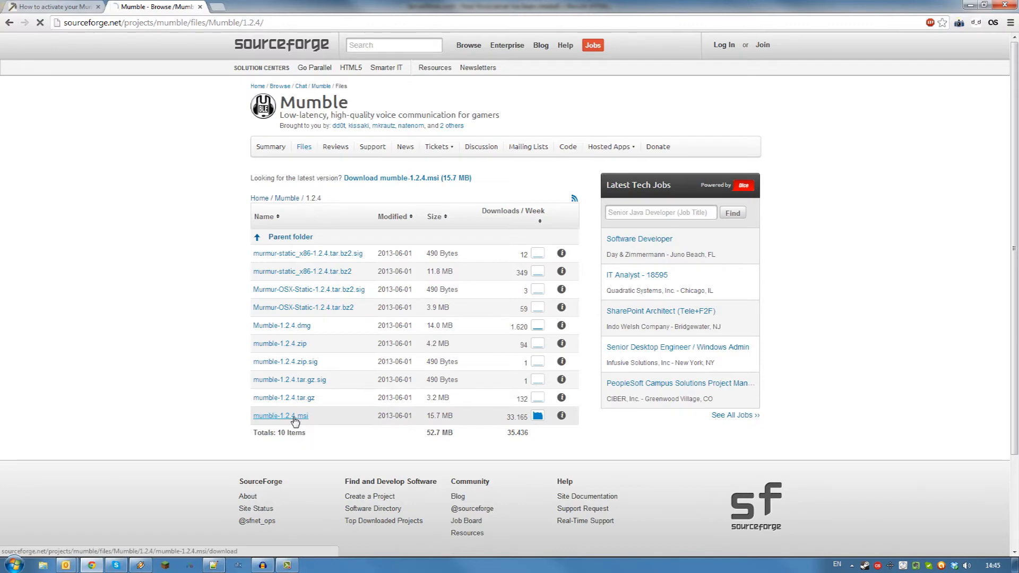
click(280, 415)
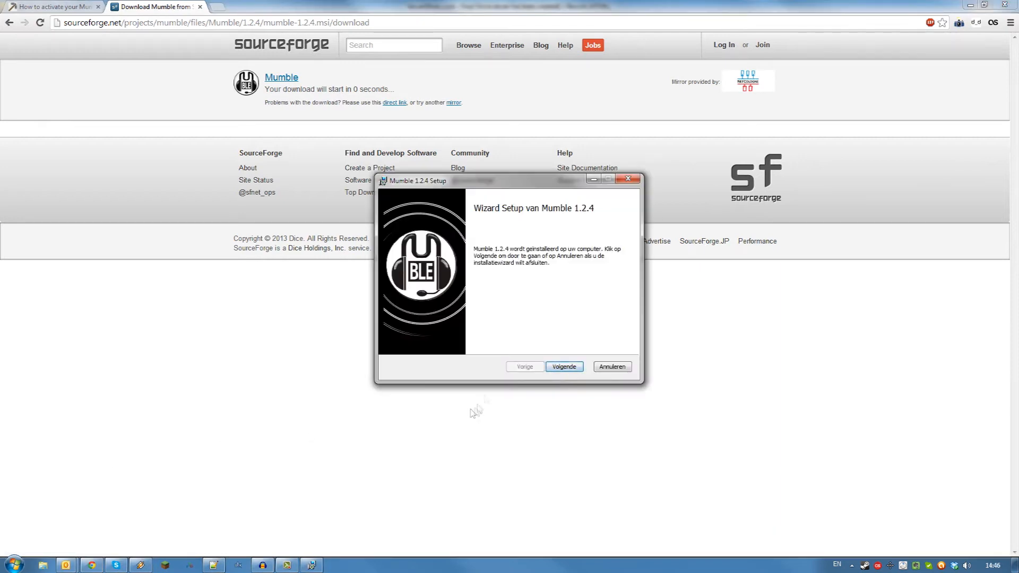
Step: Proceed through the Mumble 1.2.4 setup wizard without closing running applications
click(562, 366)
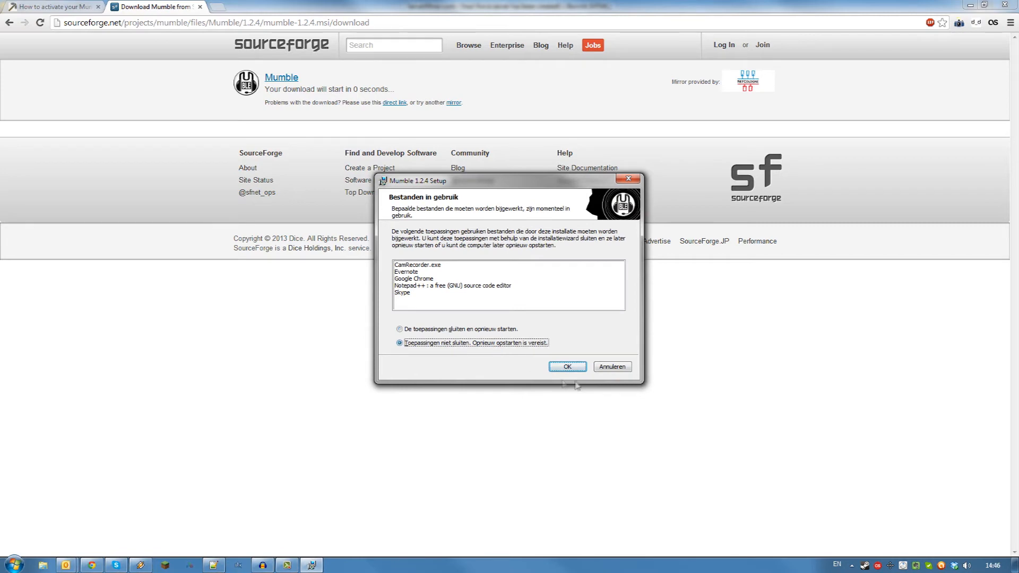
click(566, 366)
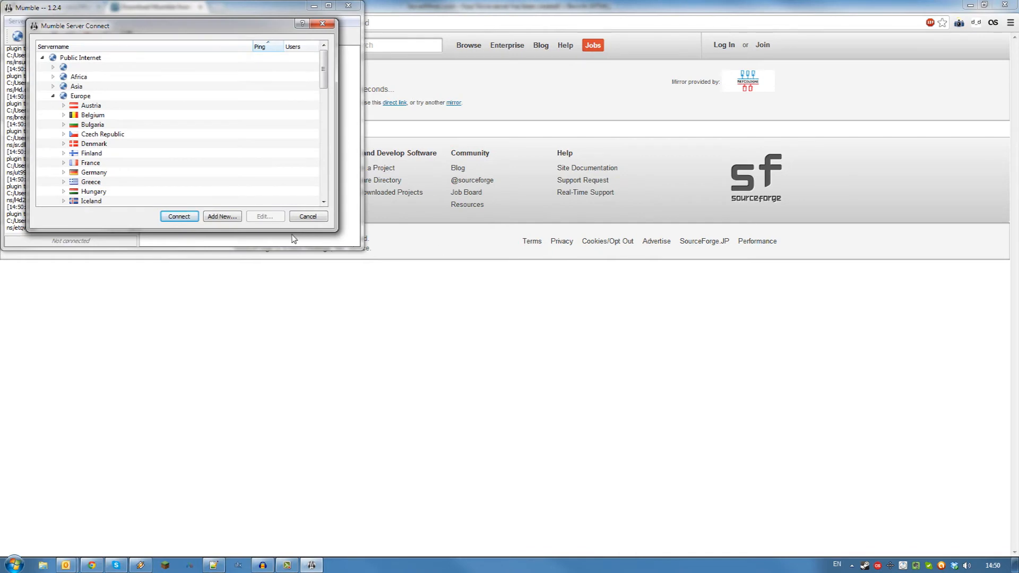
Step: Start a new server entry via Add New... in Mumble Server Connect
click(221, 217)
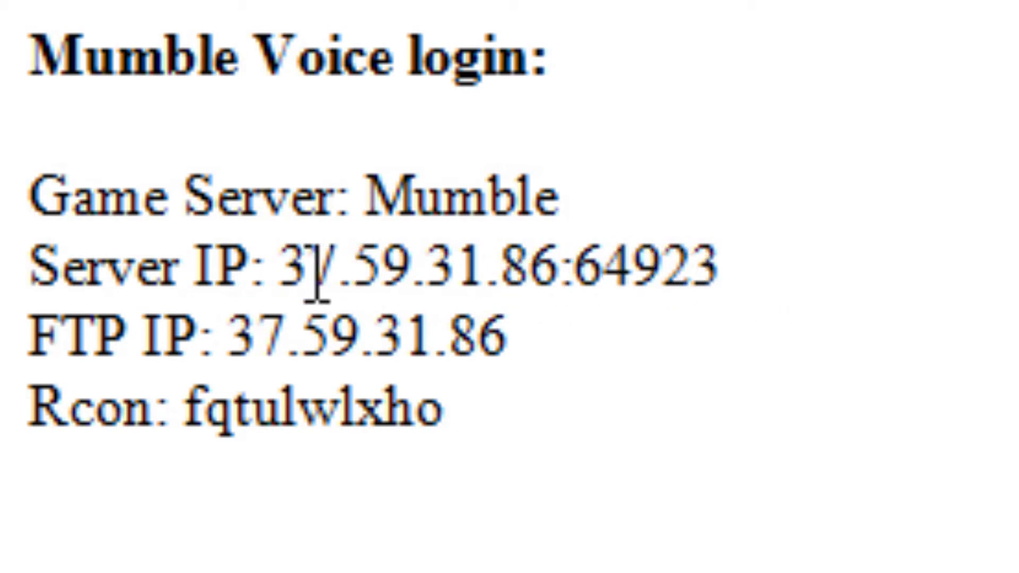
Step: Select the server IP 37.59.31.86 in the ServerMiner email for copying
drag(297, 266, 562, 266)
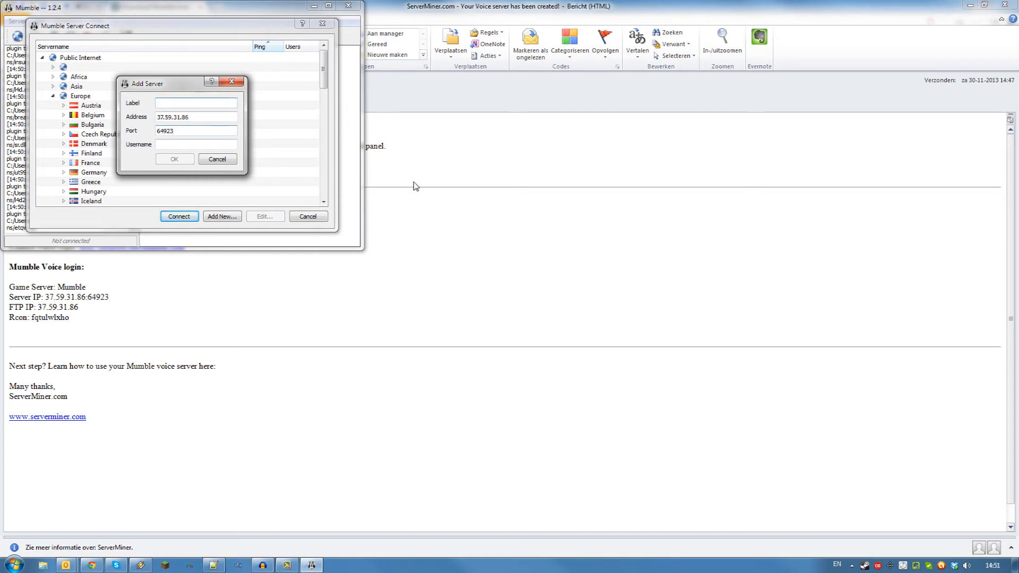
Step: Label the server 'My mumble server', save it as a favourite and connect to it
text(My mumble server)
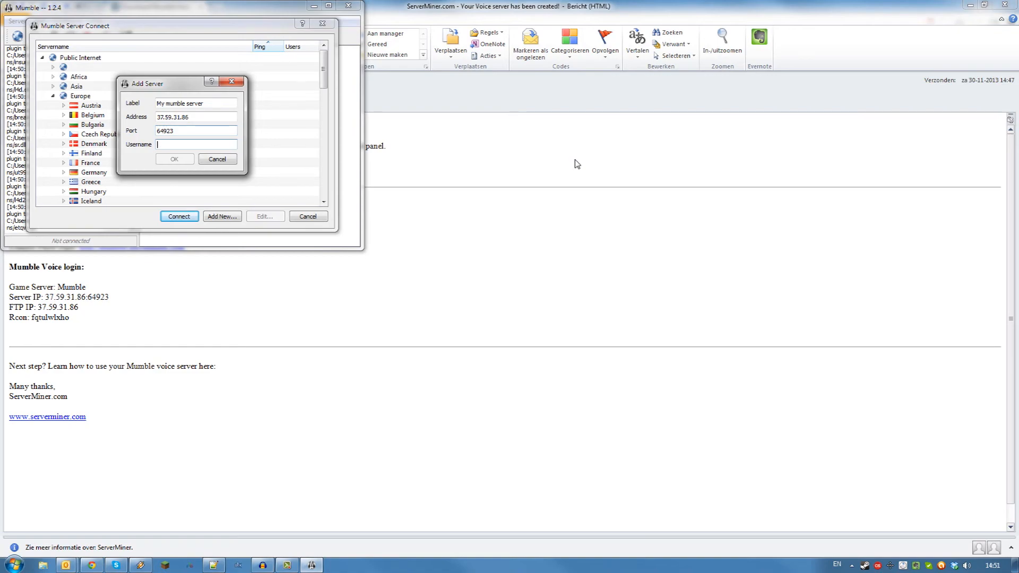
click(173, 158)
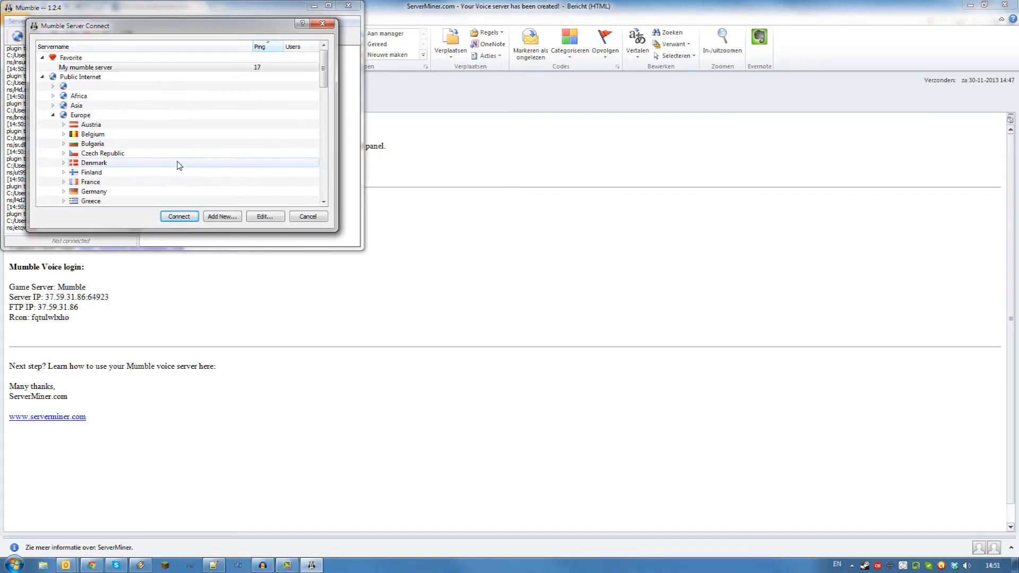
click(85, 67)
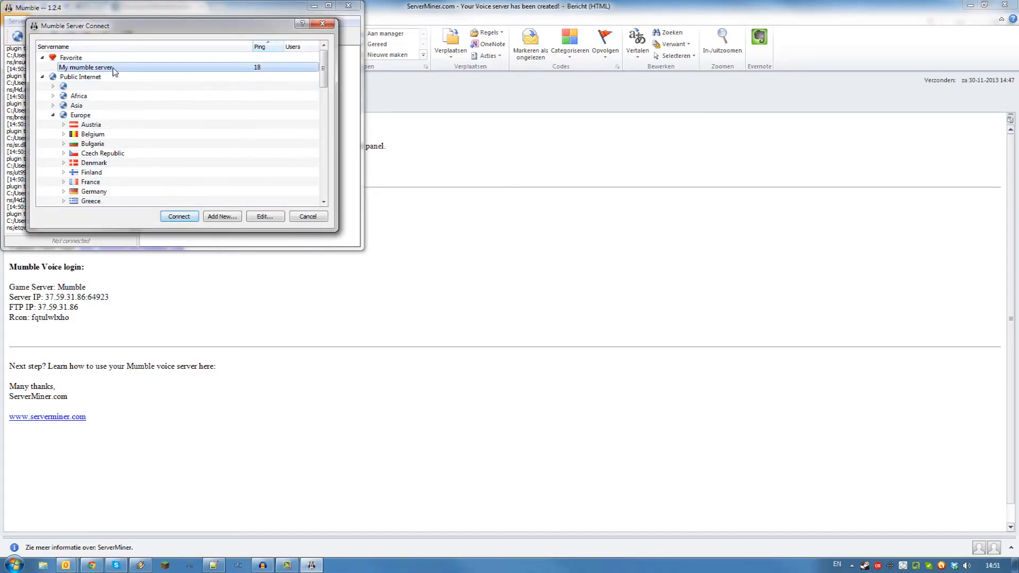
click(308, 217)
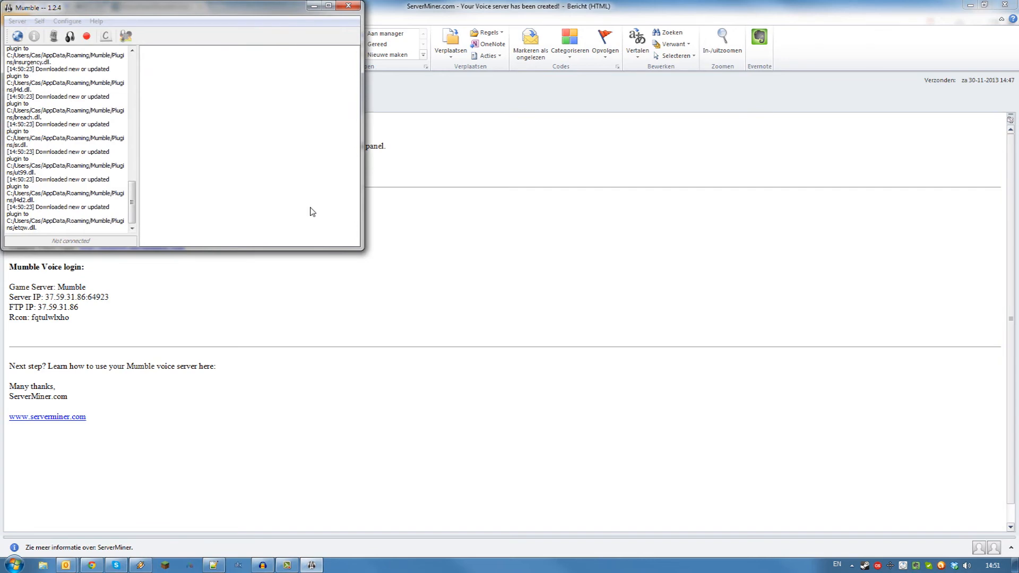
click(105, 36)
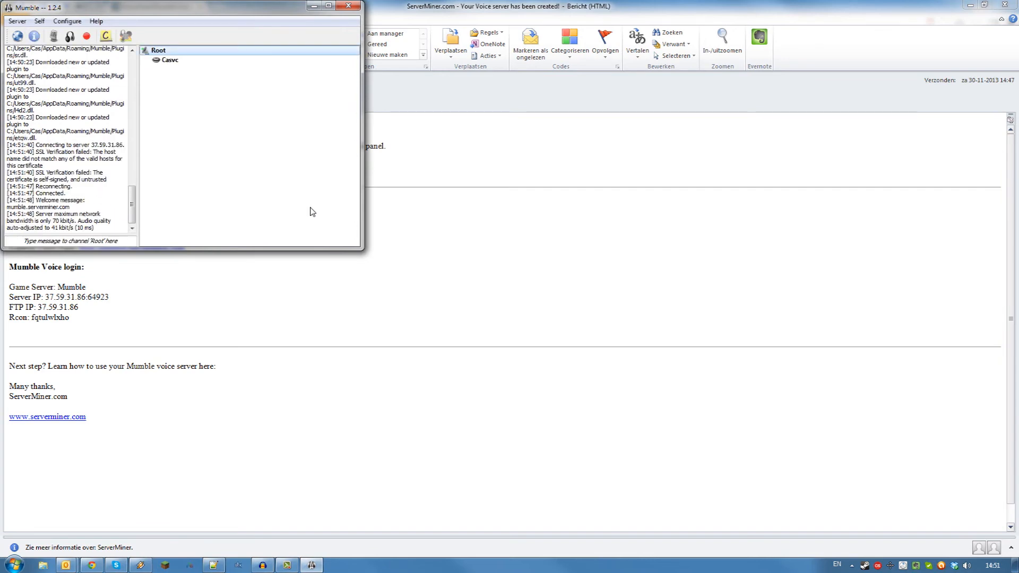